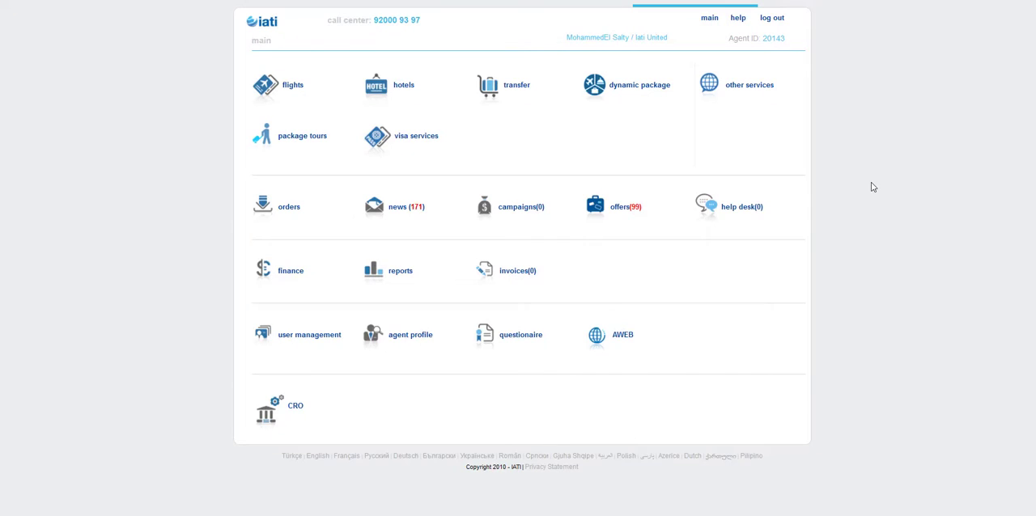
{"action": "mouse_move", "coordinate": [416, 136]}
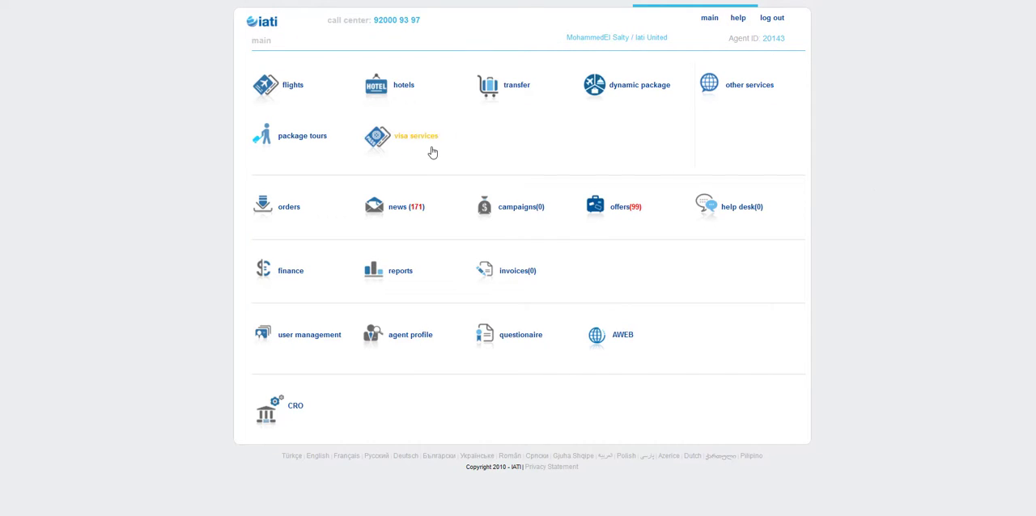
Go to visa services, showing the blank visa request form above the order list
{"action": "left_click", "coordinate": [416, 136]}
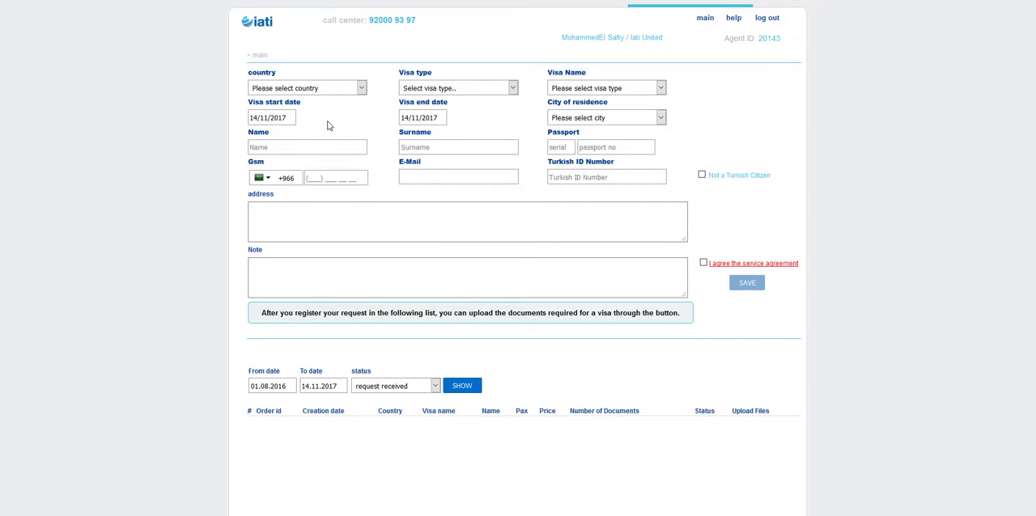
Choose FRANCE and Travel visa, giving France Schengen Visa (TUR) at 600 SAR
{"action": "scroll", "scroll_direction": "down", "scroll_amount": 3}
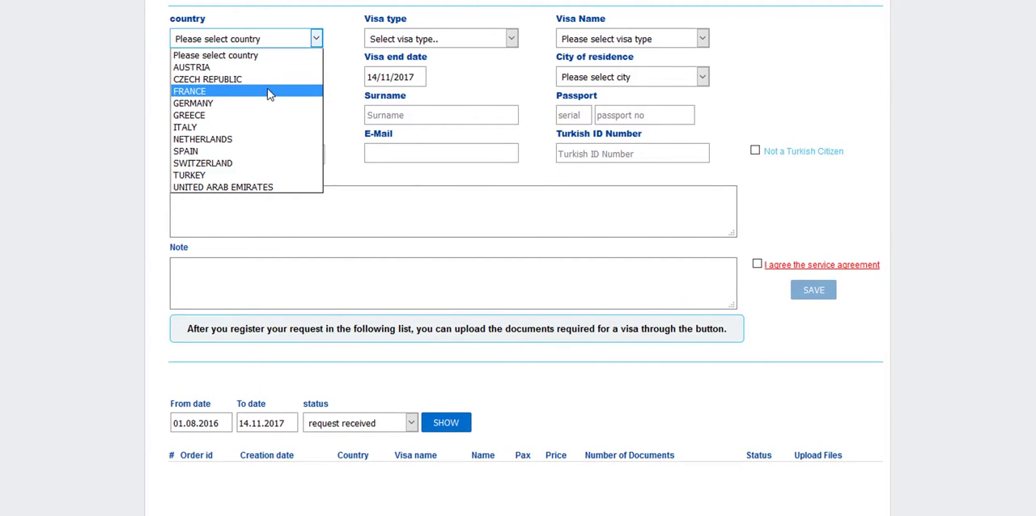
{"action": "mouse_move", "coordinate": [218, 115]}
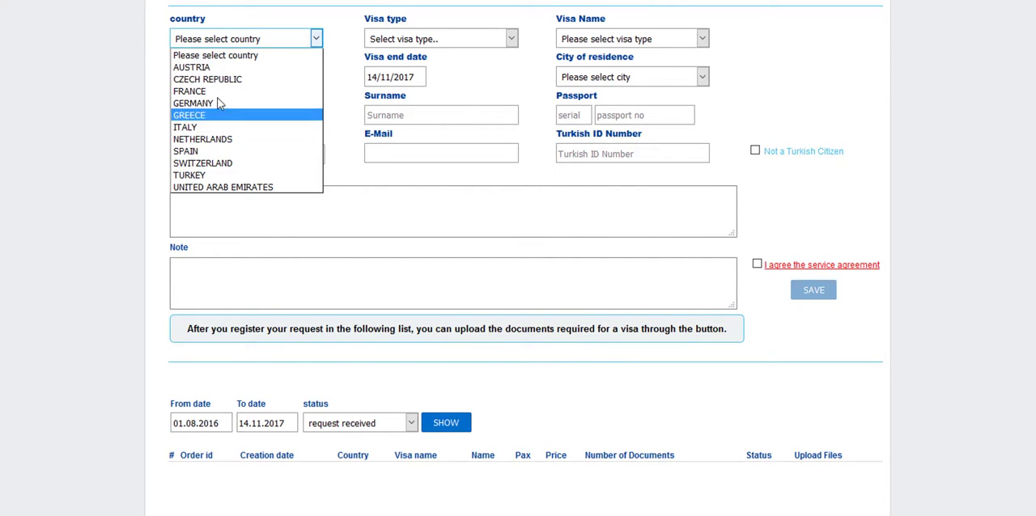
{"action": "left_click", "coordinate": [190, 90]}
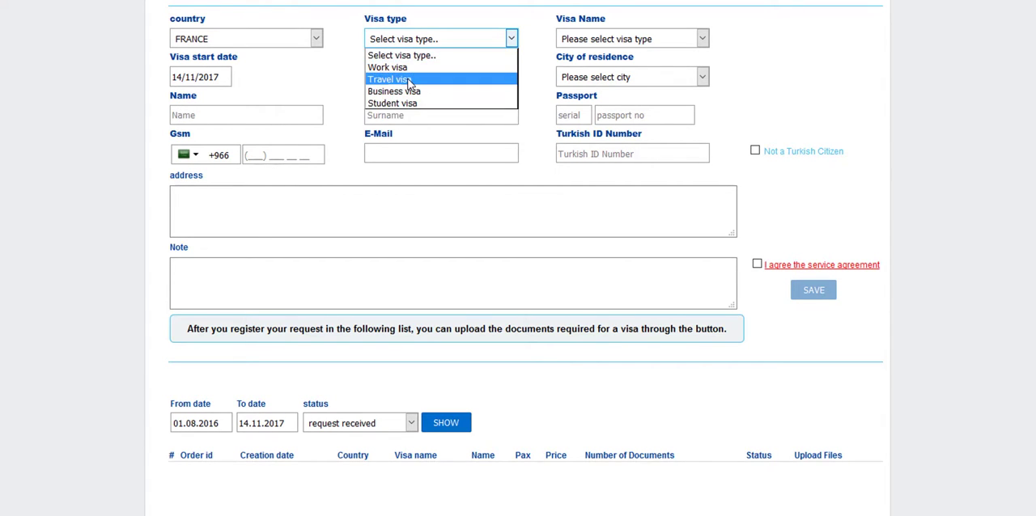
{"action": "left_click", "coordinate": [388, 79]}
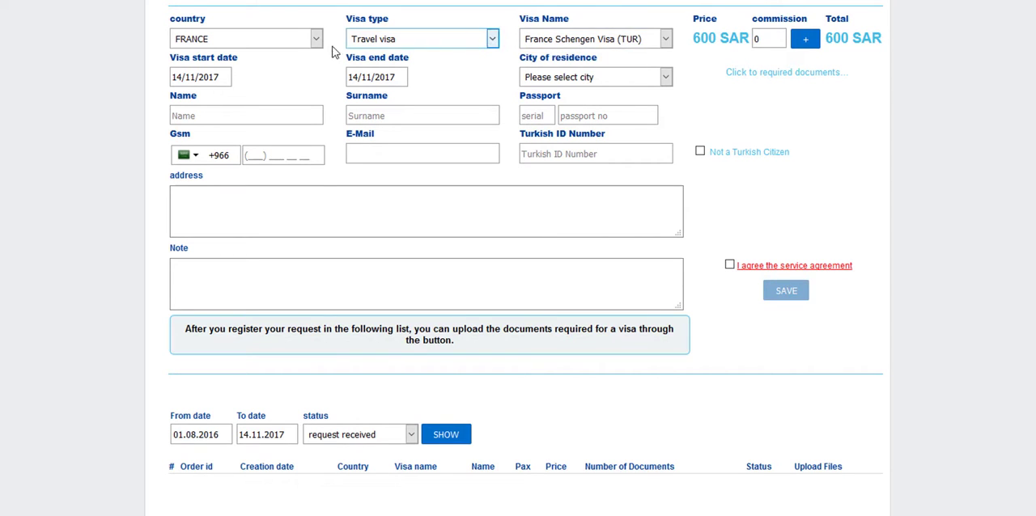
{"action": "left_click", "coordinate": [246, 39]}
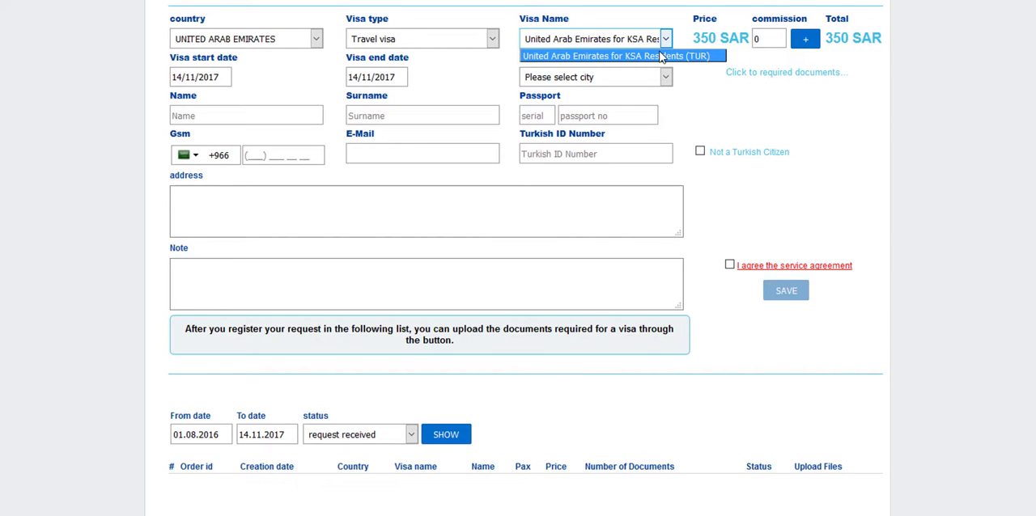
{"action": "left_click", "coordinate": [619, 55]}
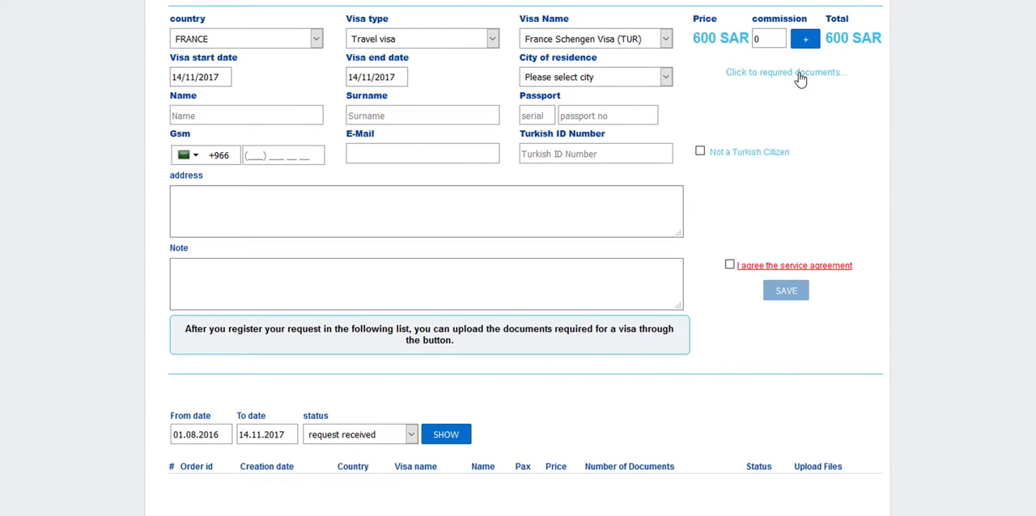
Add a 100 commission for a 700 SAR total and set visa dates 01.12.2017 to 15.12.2017
{"action": "left_click", "coordinate": [786, 71]}
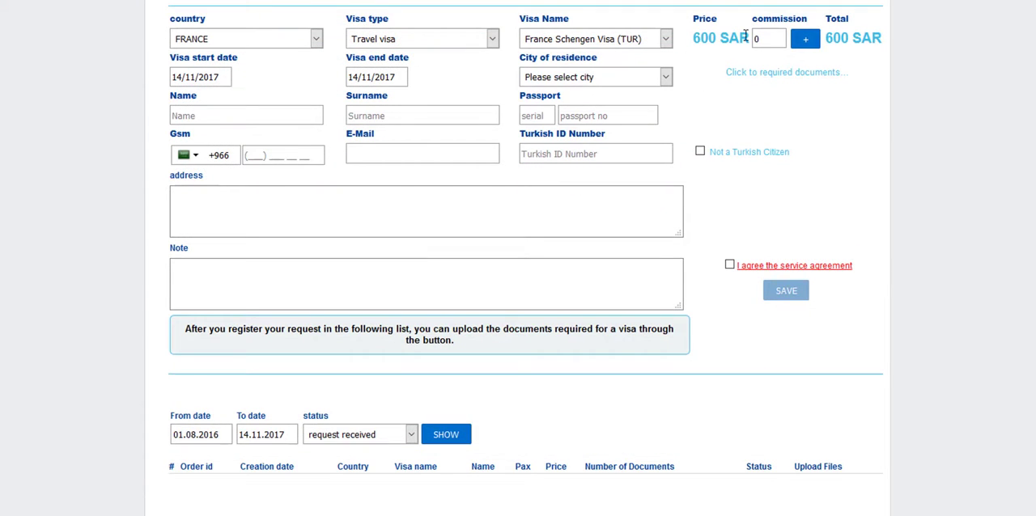
{"action": "left_click", "coordinate": [768, 39]}
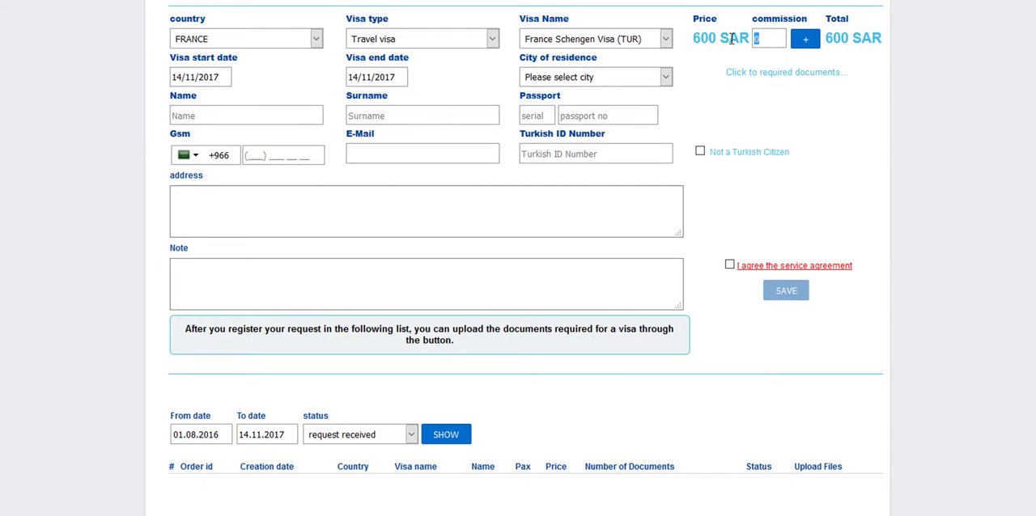
{"action": "left_click", "coordinate": [804, 39]}
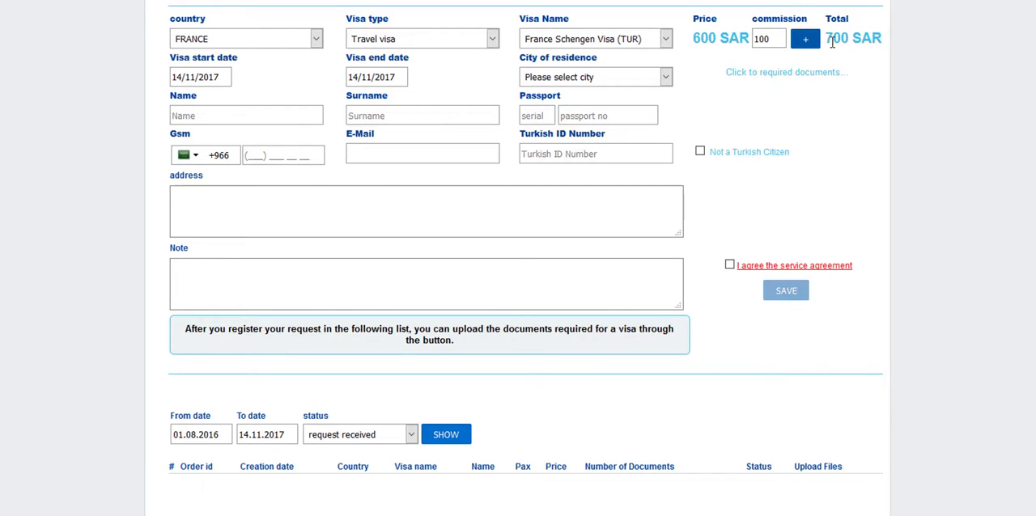
{"action": "left_click", "coordinate": [200, 76]}
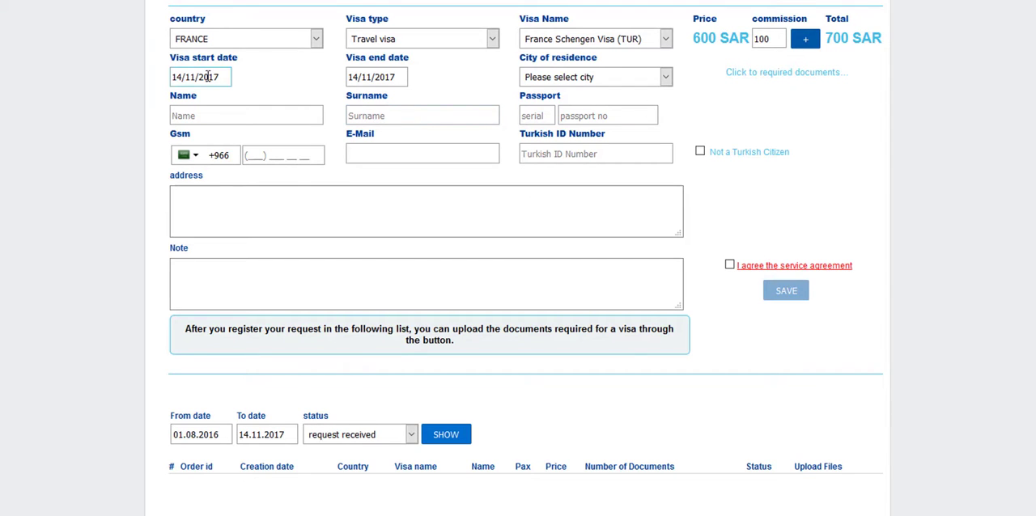
{"action": "left_click", "coordinate": [200, 77]}
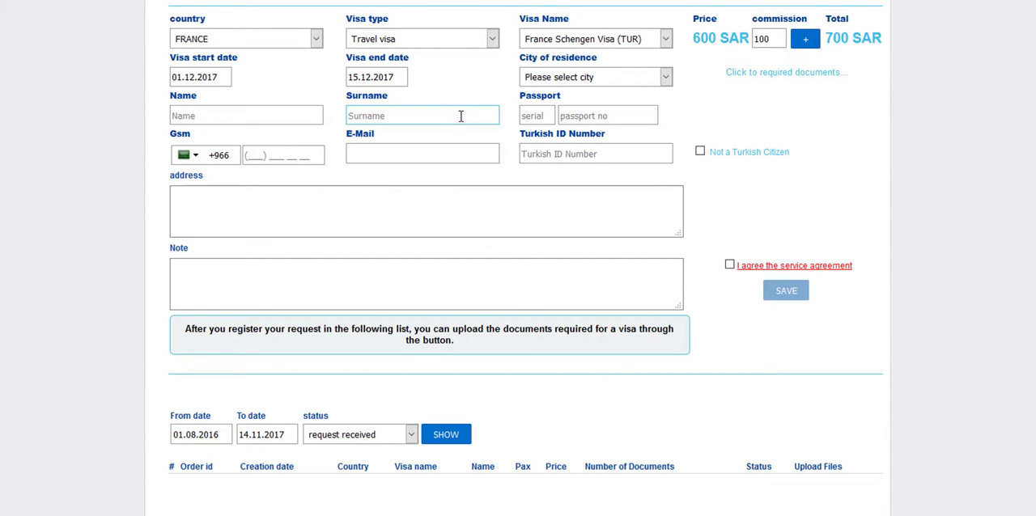
Fill Jeddah residence, name, passport, GSM, e-mail, address, and tick 'Not a Turkish Citizen'
{"action": "left_click", "coordinate": [596, 77]}
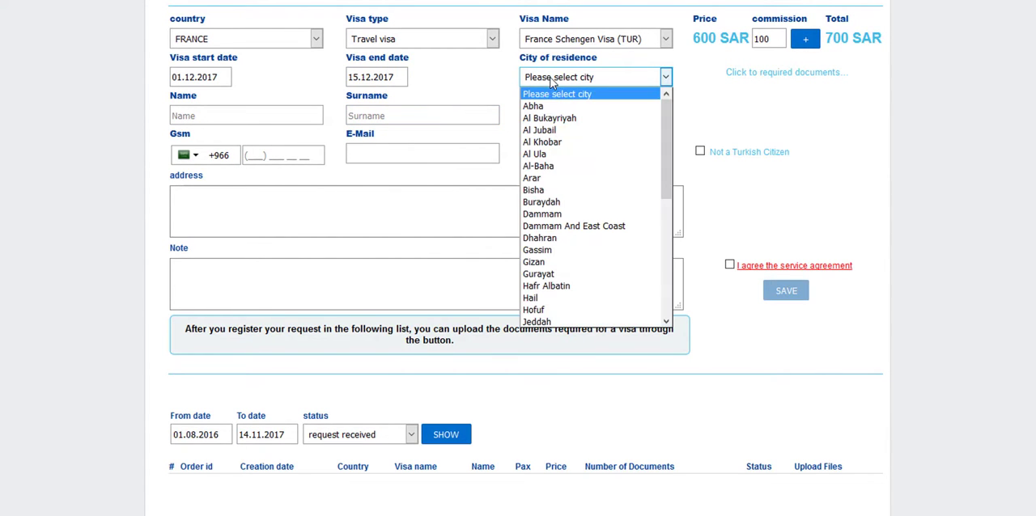
{"action": "scroll", "scroll_direction": "down", "scroll_amount": 3}
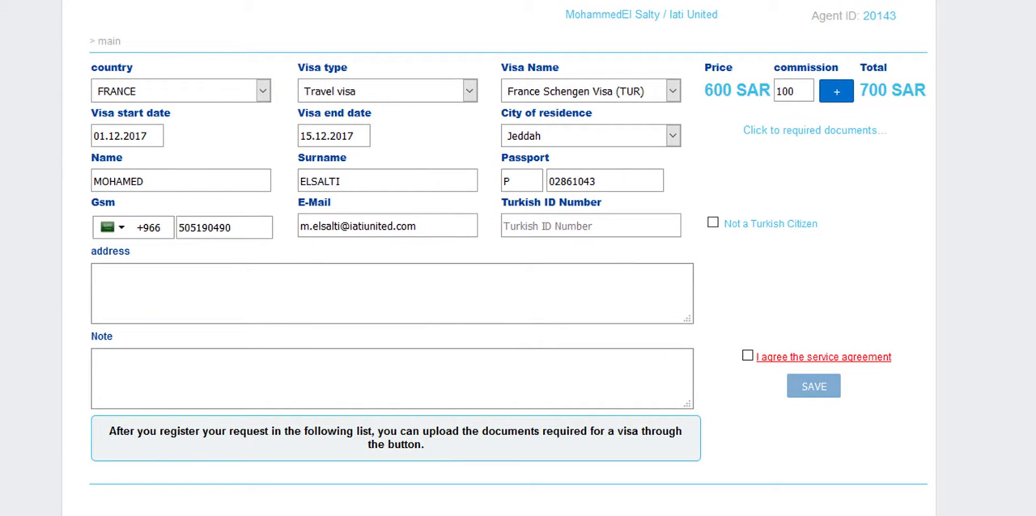
{"action": "mouse_move", "coordinate": [87, 214]}
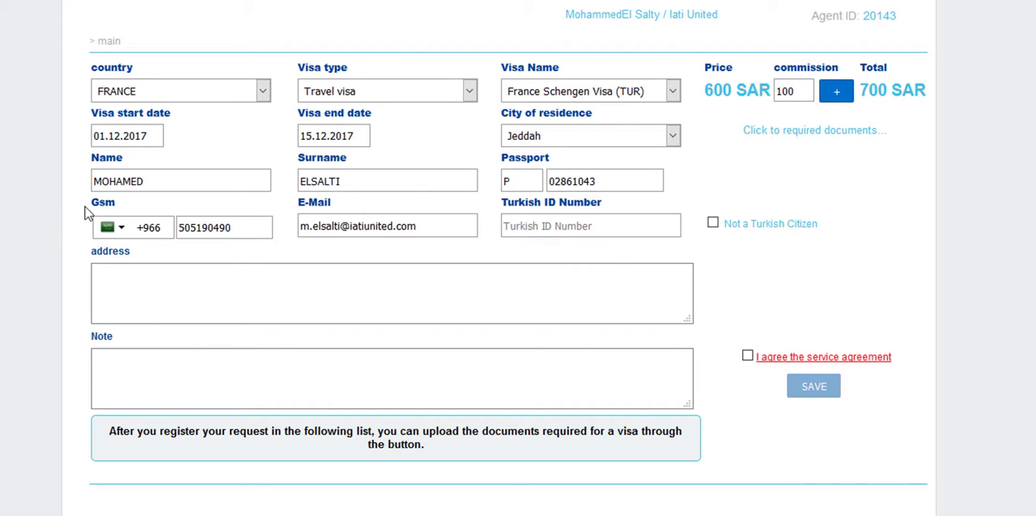
{"action": "left_click", "coordinate": [387, 181]}
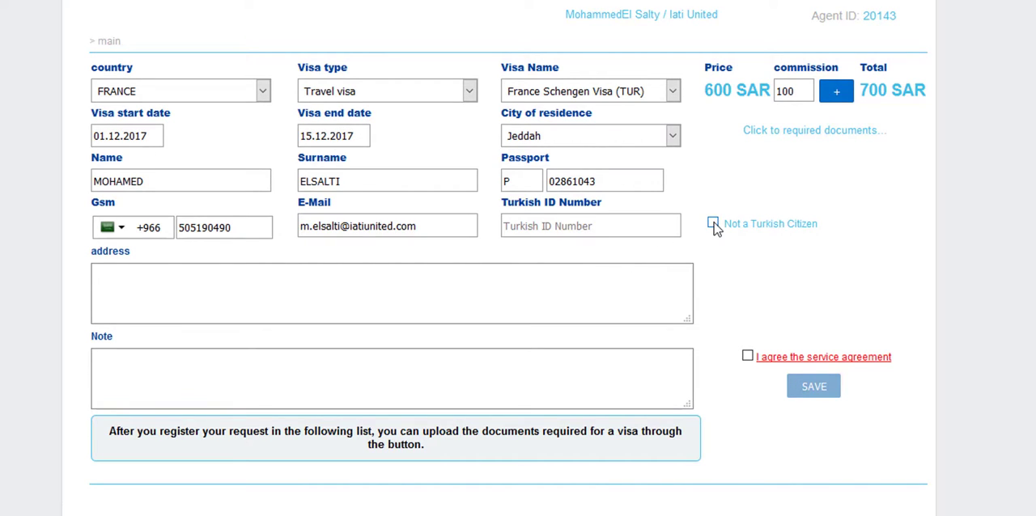
{"action": "left_click", "coordinate": [713, 224]}
{"action": "type", "text": "Rowan Plaza - Andalus St. Al Sarey Sq."}
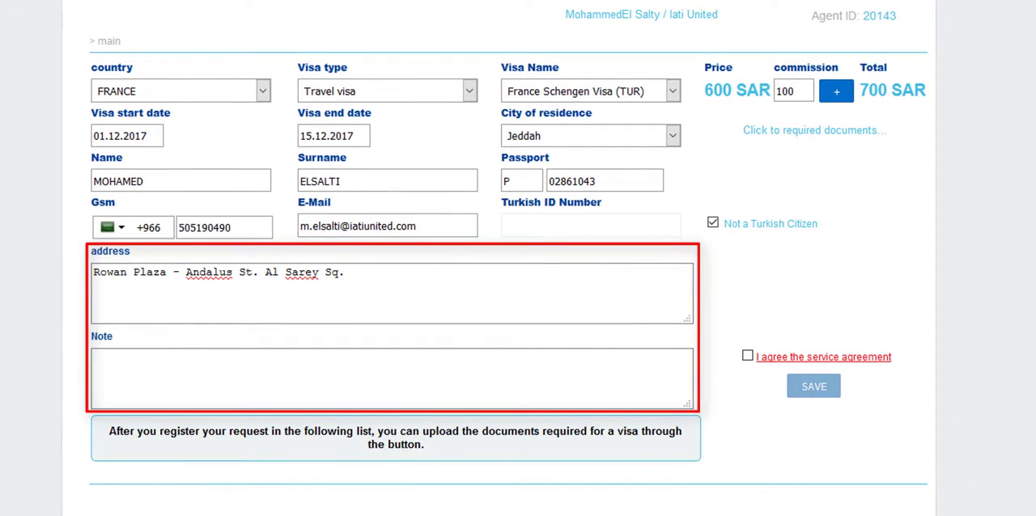
Add a note and tick 'I agree the service agreement' on the completed form
{"action": "left_click", "coordinate": [188, 379]}
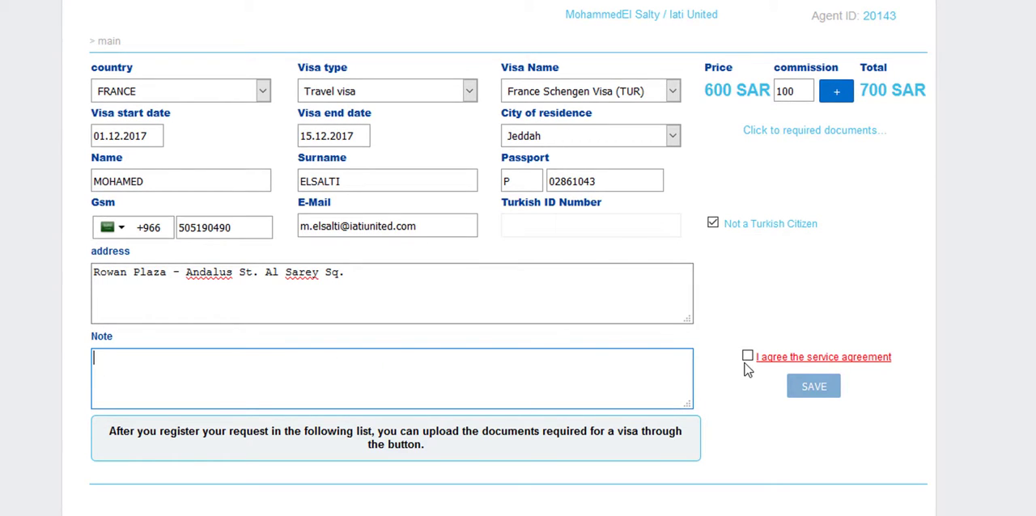
{"action": "left_click", "coordinate": [749, 357]}
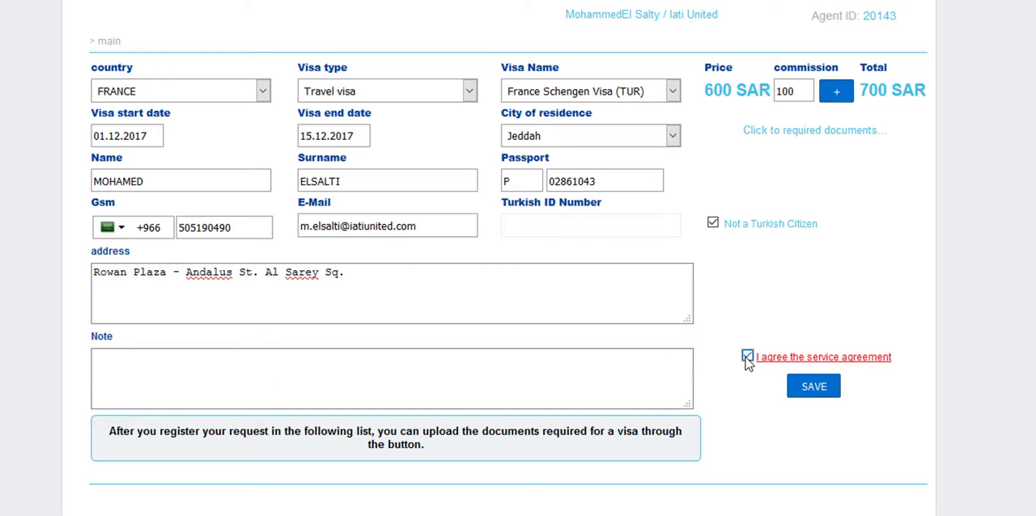
{"action": "left_click", "coordinate": [748, 357]}
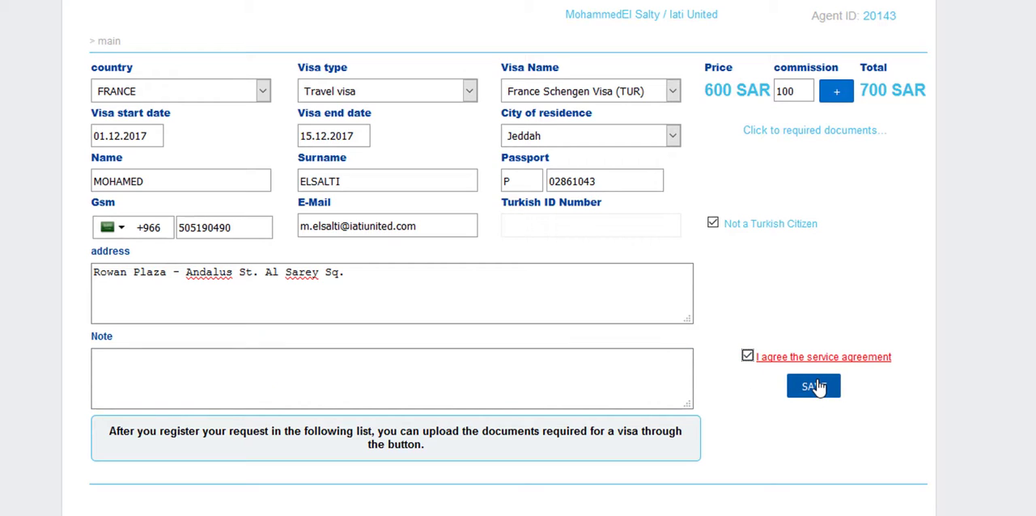
{"action": "mouse_move", "coordinate": [816, 396]}
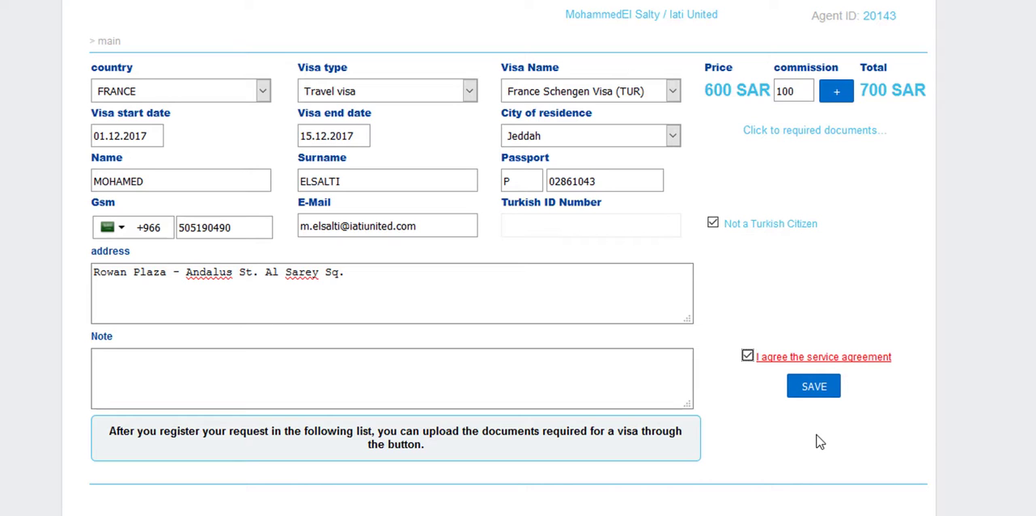
{"action": "left_click", "coordinate": [812, 385]}
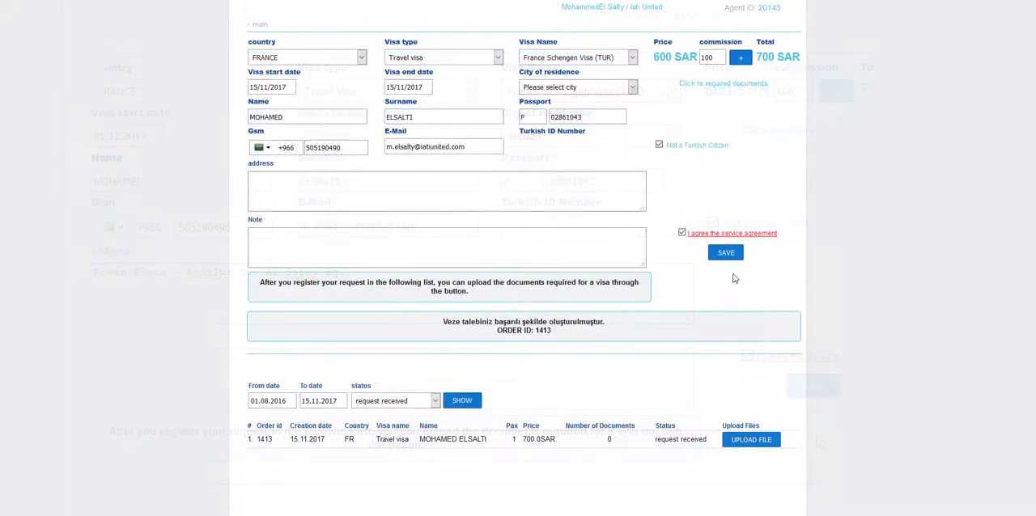
{"action": "scroll", "scroll_direction": "down", "scroll_amount": 3}
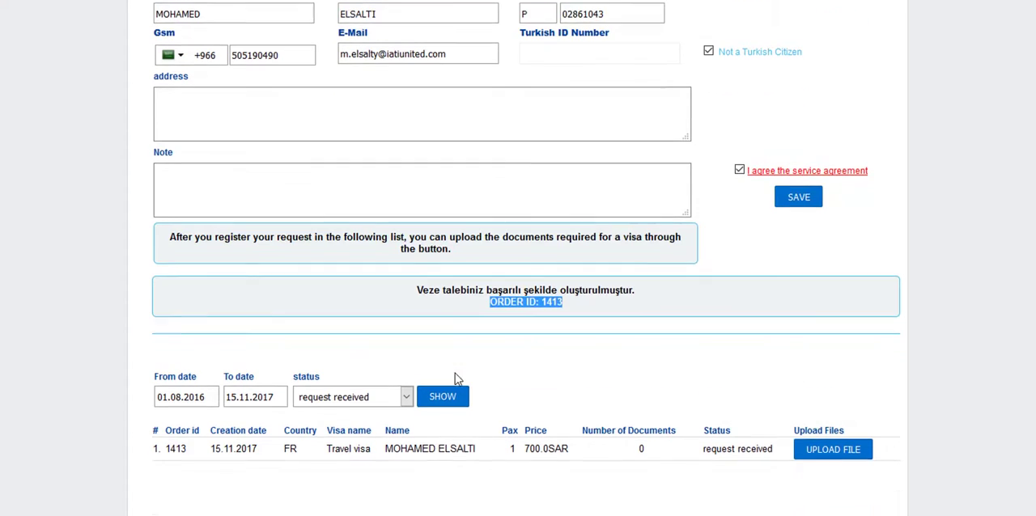
{"action": "scroll", "scroll_direction": "down", "scroll_amount": 3}
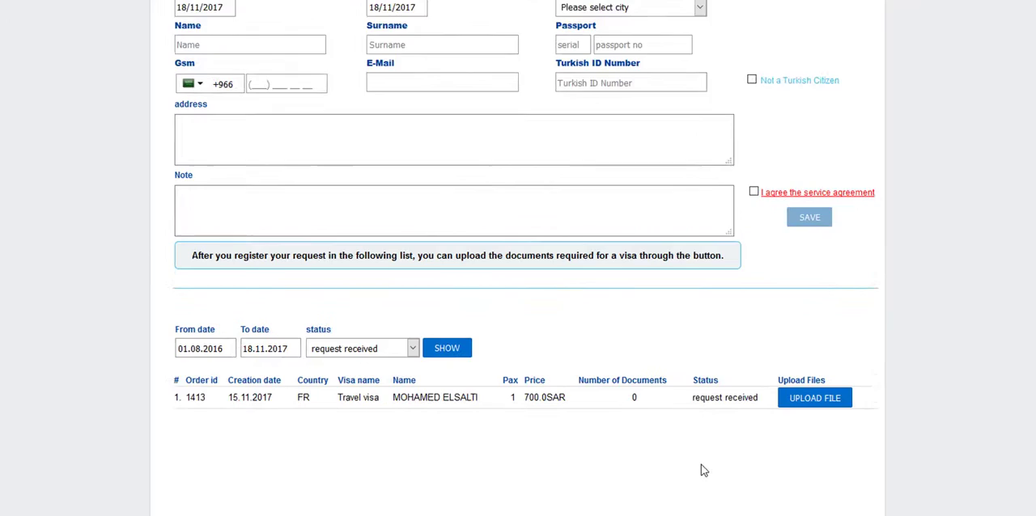
{"action": "scroll", "scroll_direction": "down", "scroll_amount": 3}
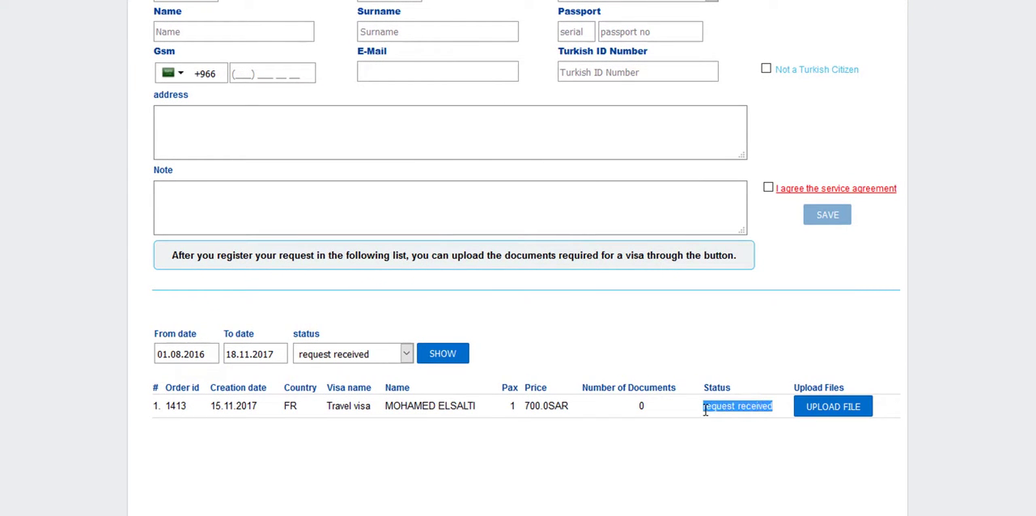
{"action": "mouse_move", "coordinate": [732, 440]}
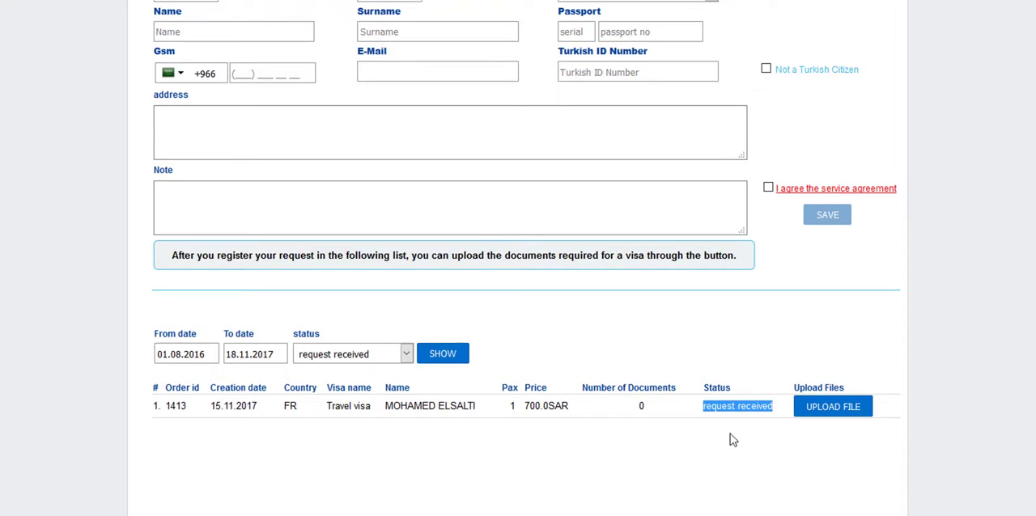
{"action": "left_click", "coordinate": [407, 353]}
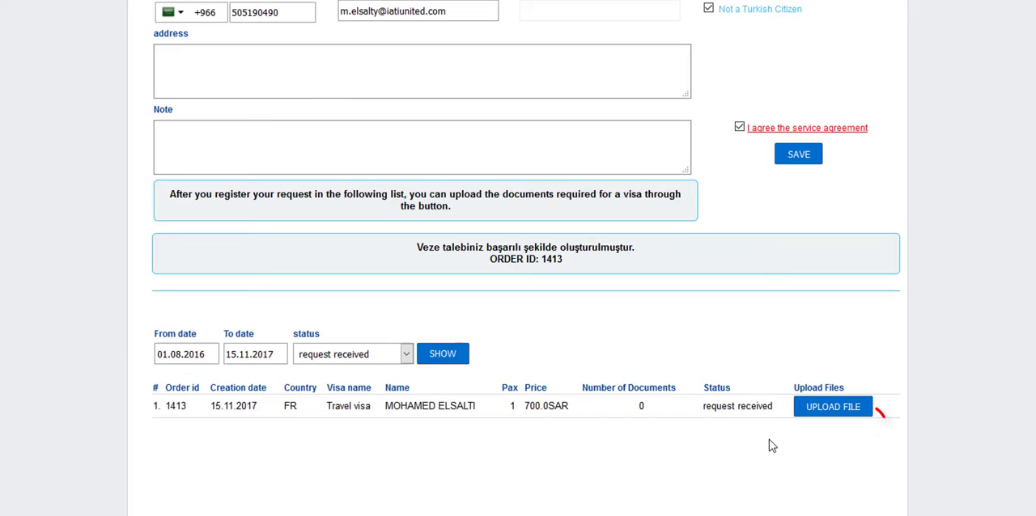
Upload the IQAMA image for order 1413 and return to the main menu
{"action": "left_click", "coordinate": [833, 406]}
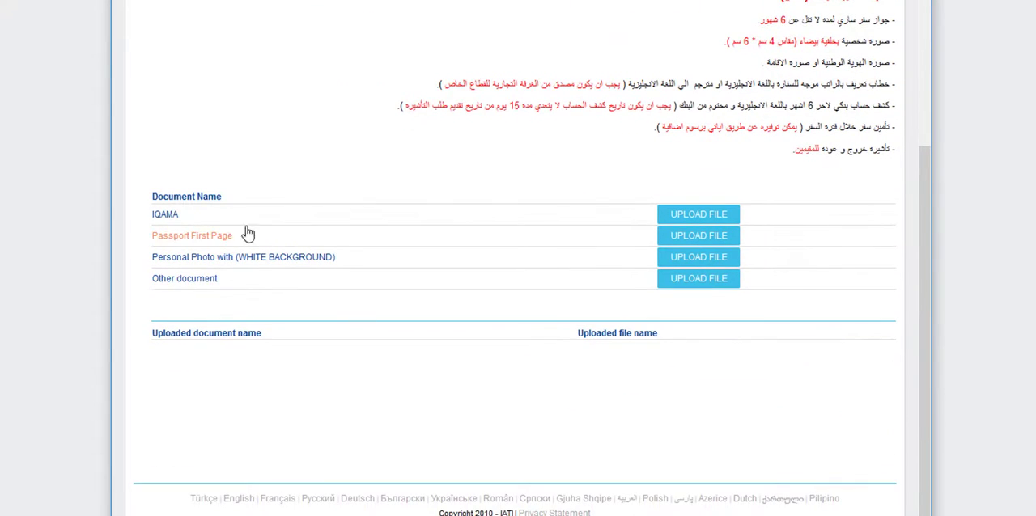
{"action": "mouse_move", "coordinate": [307, 221]}
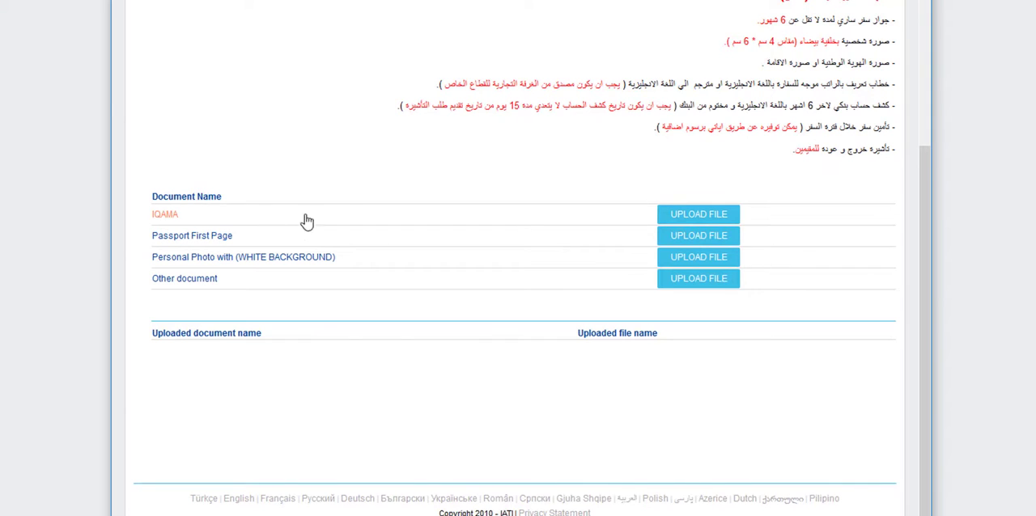
{"action": "mouse_move", "coordinate": [698, 214]}
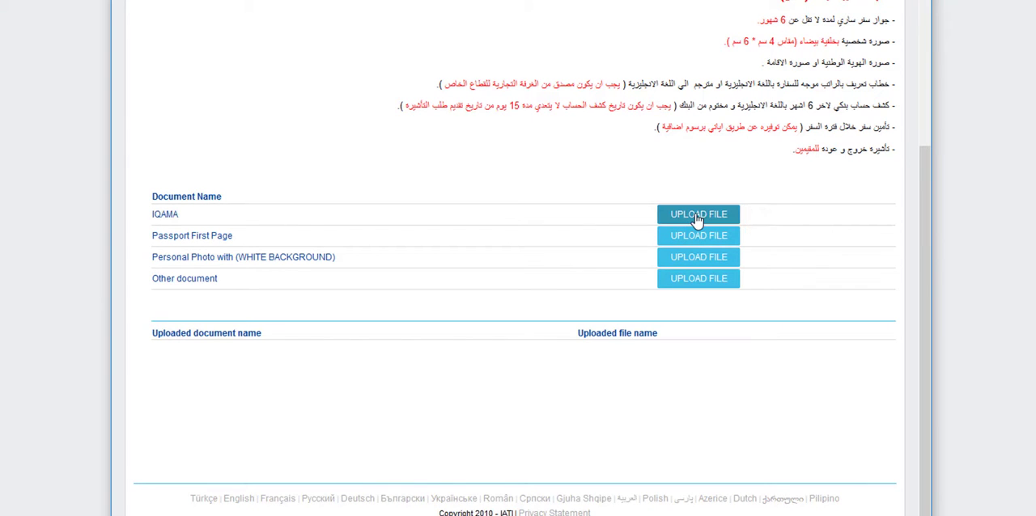
{"action": "left_click", "coordinate": [697, 214]}
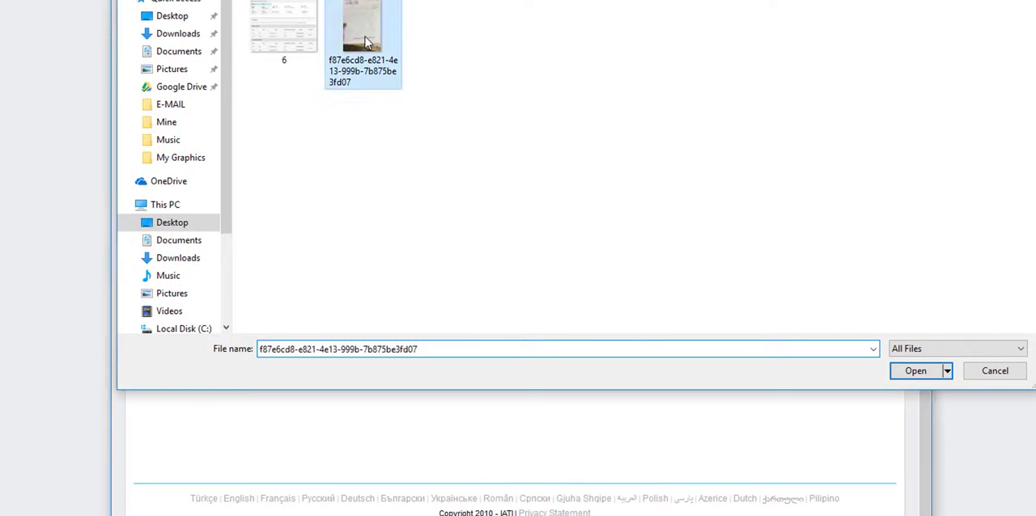
{"action": "left_click", "coordinate": [917, 371]}
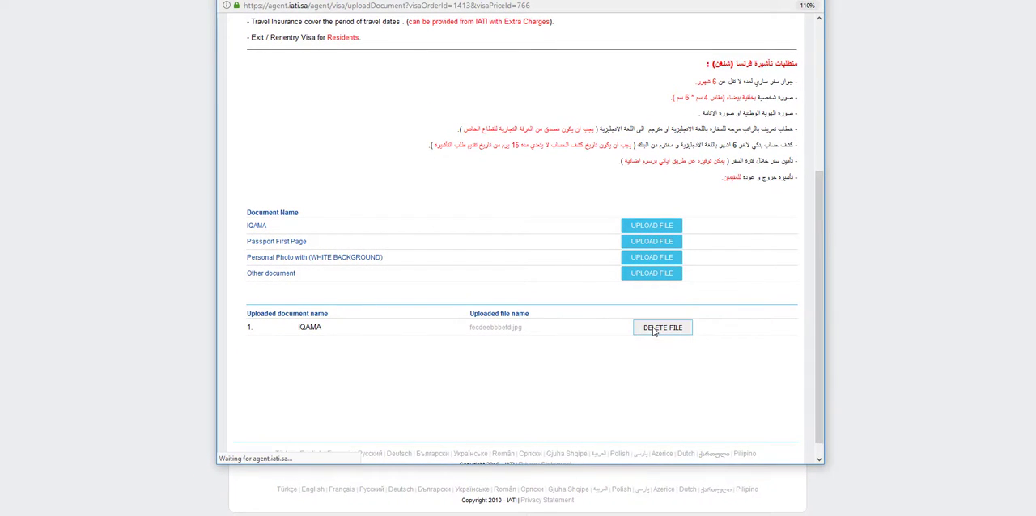
{"action": "left_click", "coordinate": [661, 327]}
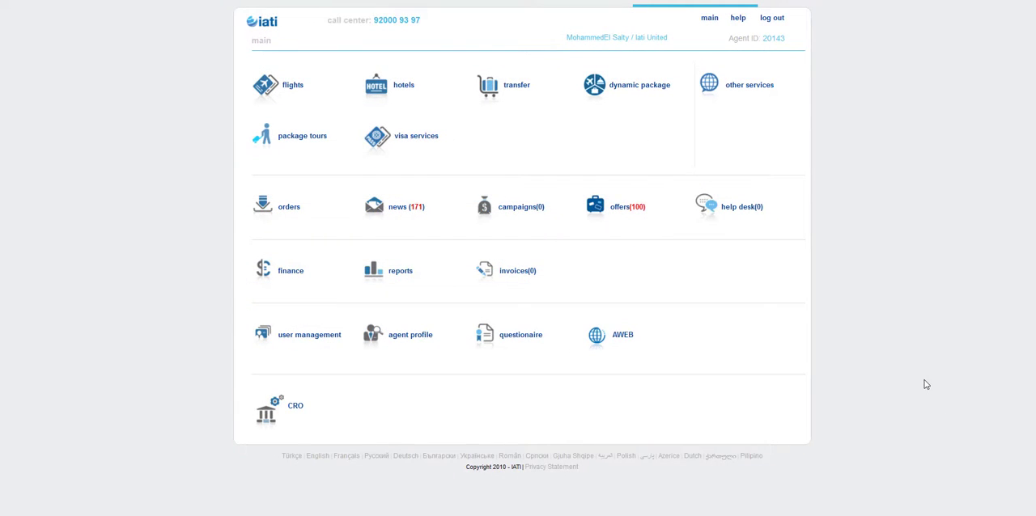
{"action": "mouse_move", "coordinate": [96, 382]}
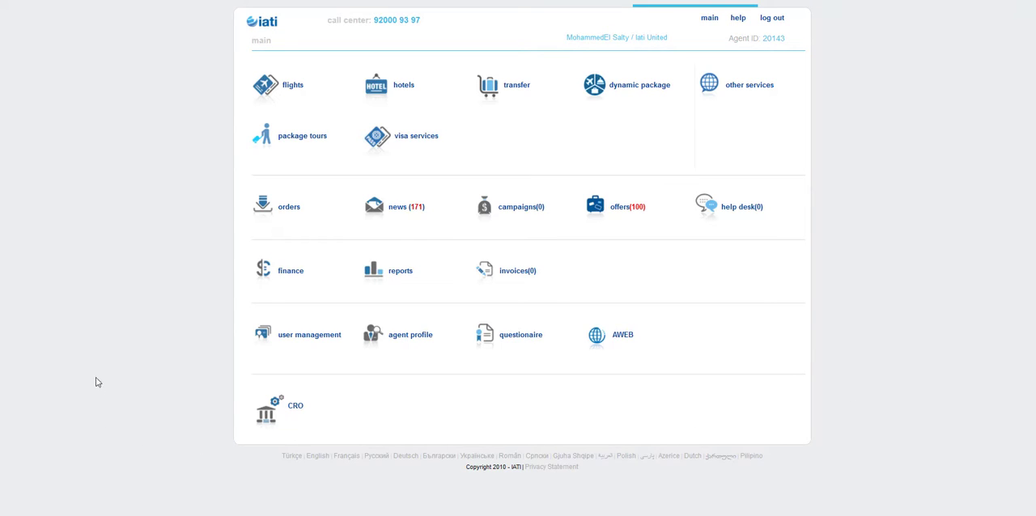
{"action": "mouse_move", "coordinate": [288, 205]}
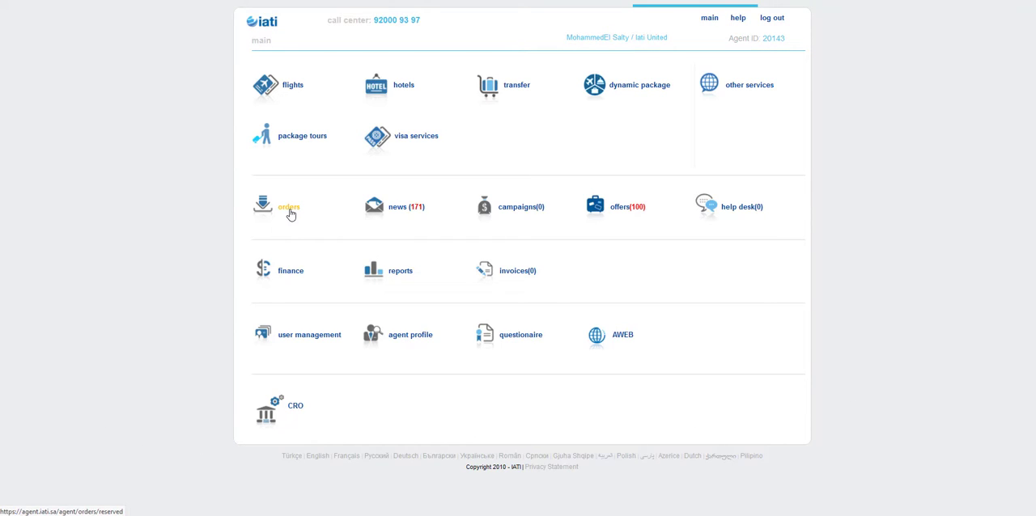
List visa services under orders' other services, showing order 1413 as request received
{"action": "left_click", "coordinate": [289, 207]}
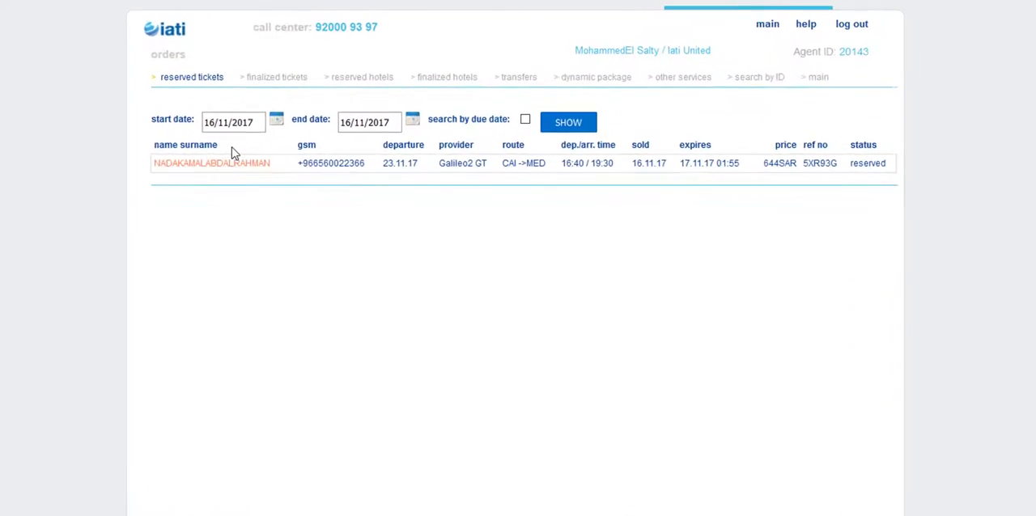
{"action": "left_click", "coordinate": [699, 78]}
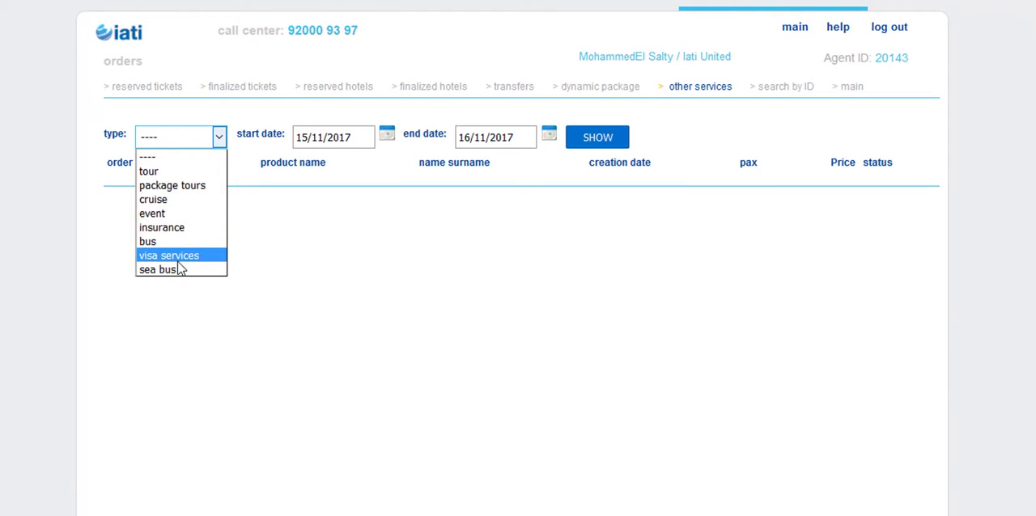
{"action": "left_click", "coordinate": [169, 256]}
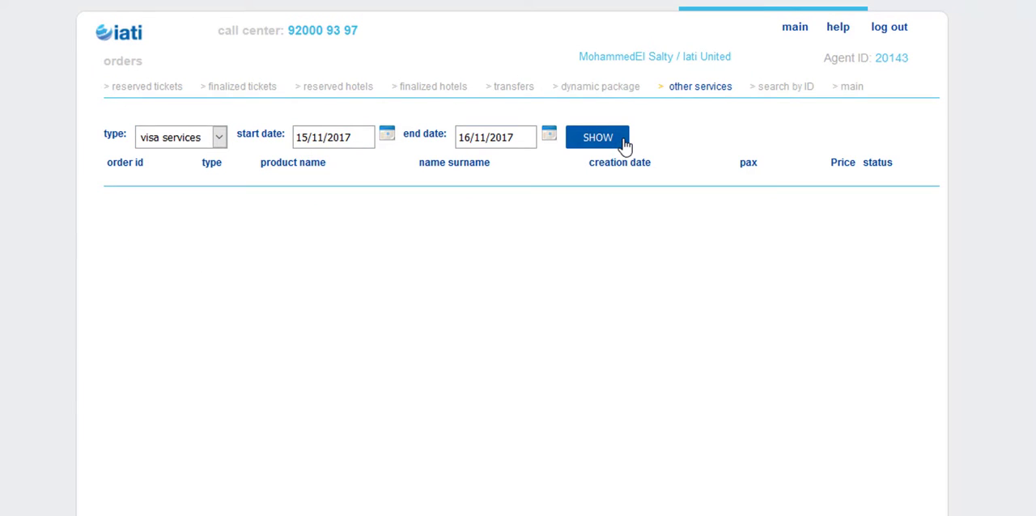
{"action": "left_click", "coordinate": [597, 136]}
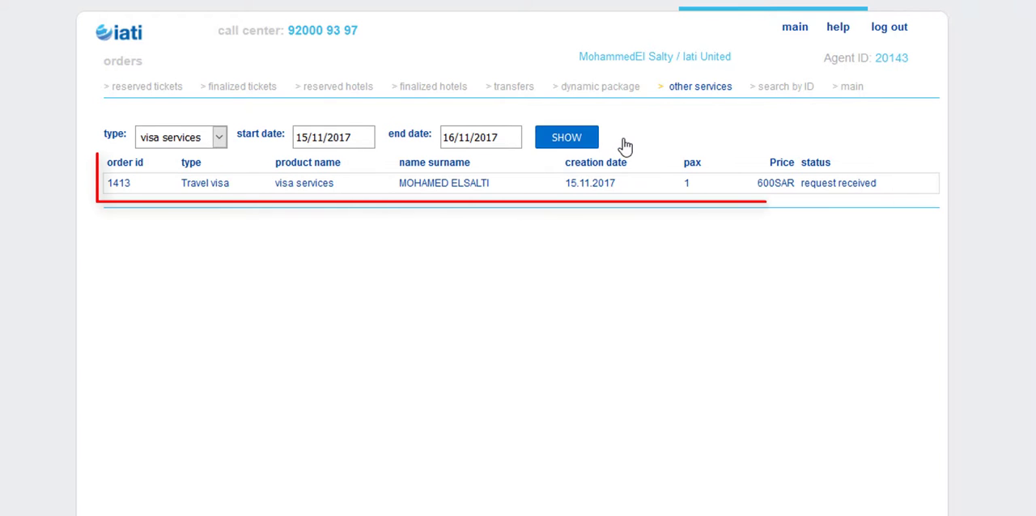